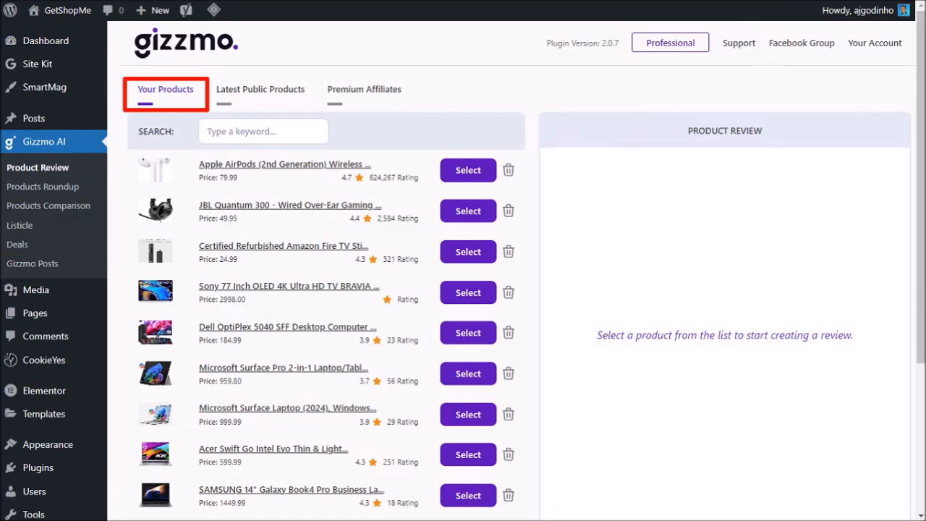
- Search the Latest Public Products catalogue for 'fire tv' to show the four matches
left_click(260, 89)
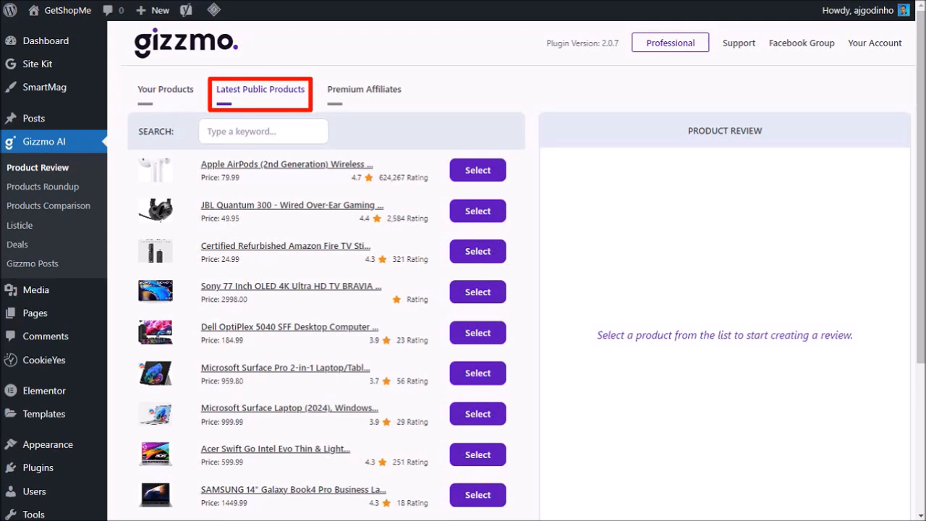
left_click(263, 131)
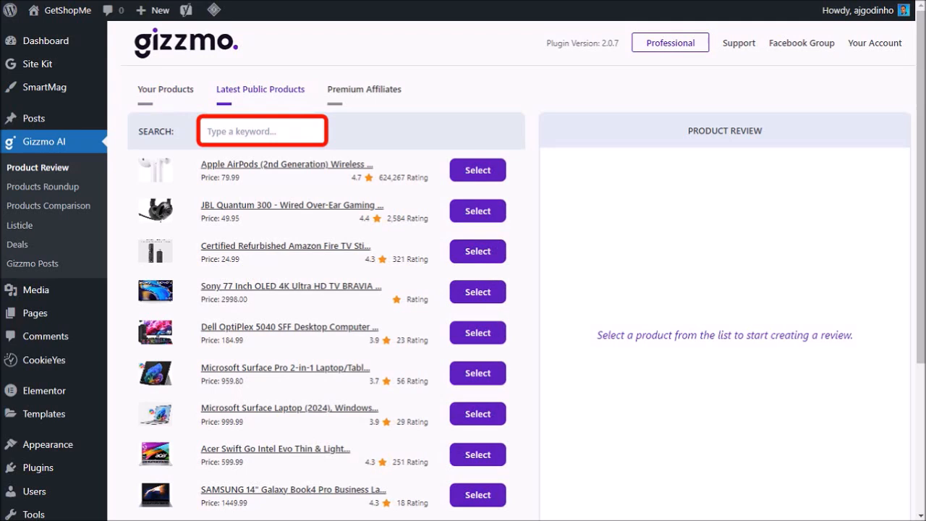
type("fire tv")
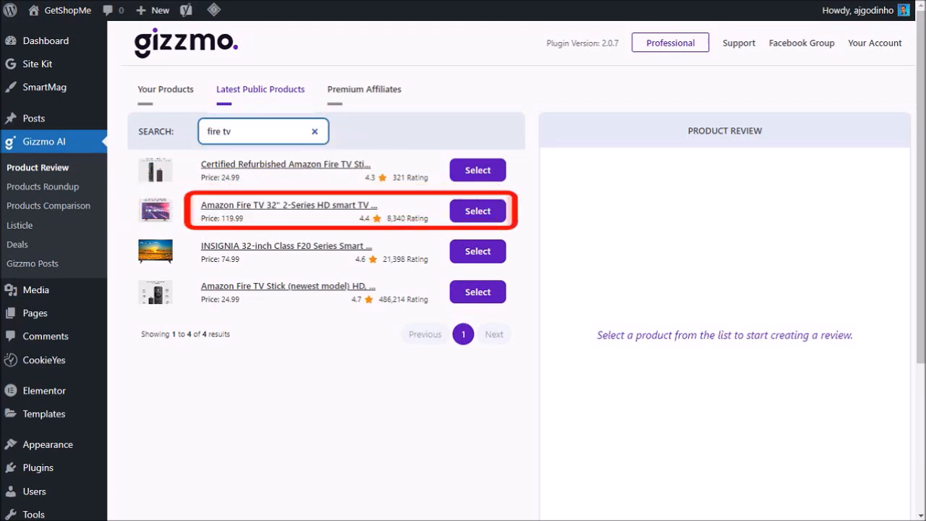
- Select the Amazon Fire TV 32" 2-Series and enter keyphrase 'amazon fire smart tv' with General Theme
left_click(477, 211)
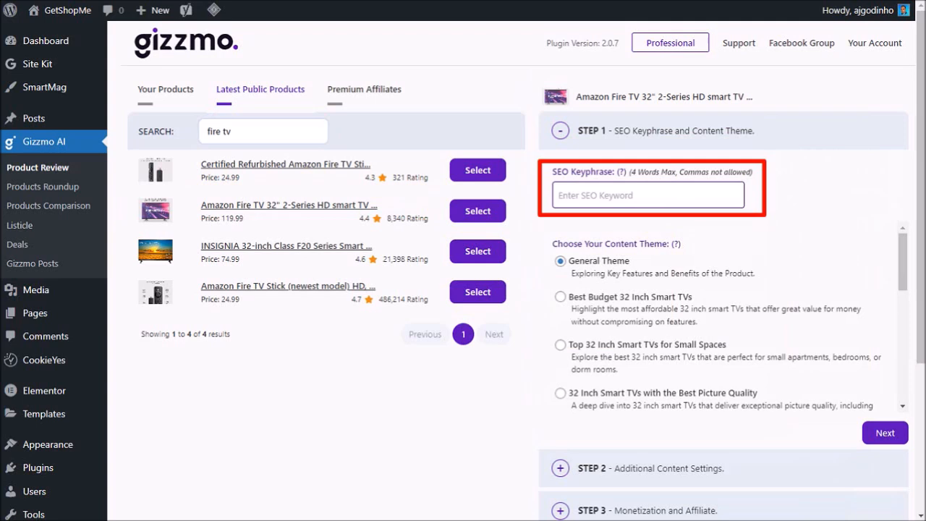
type("amazon fire smart tv")
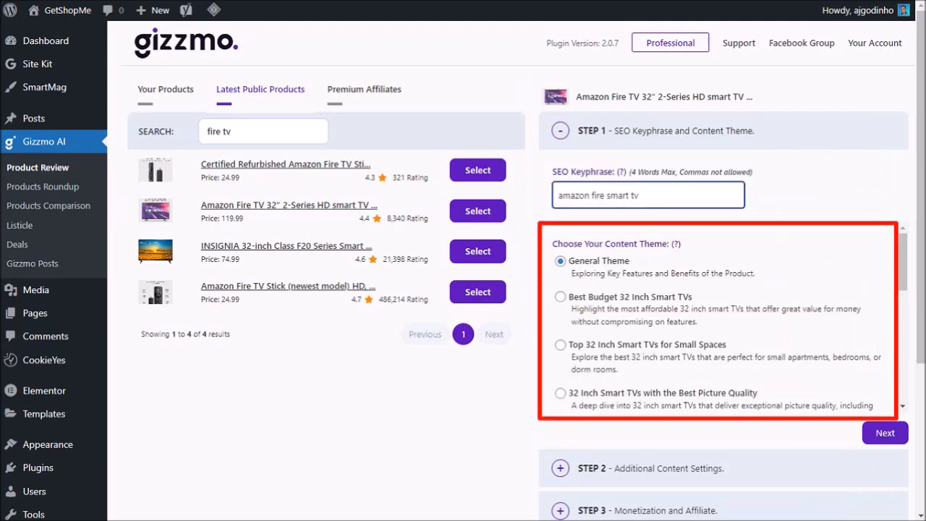
scroll("down", 3)
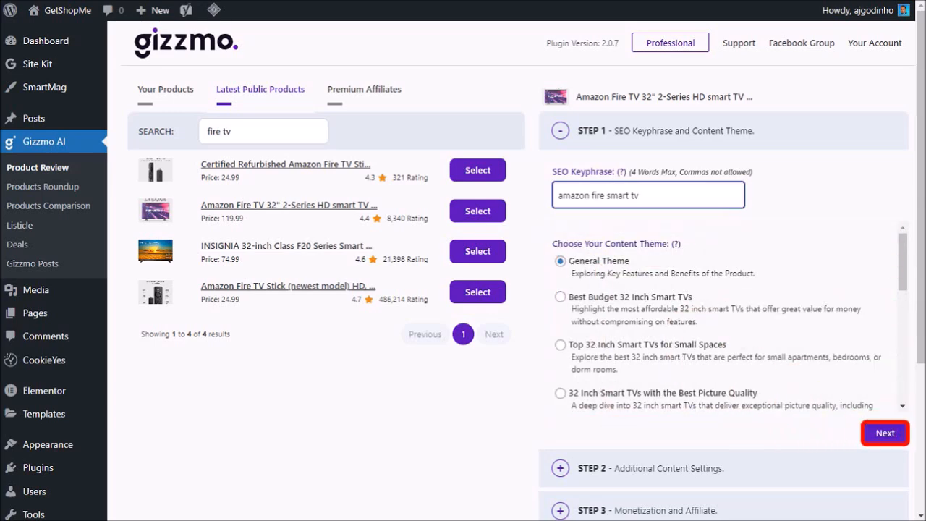
- Complete Step 1 and keep all Step 2 additional content checkboxes enabled
left_click(883, 433)
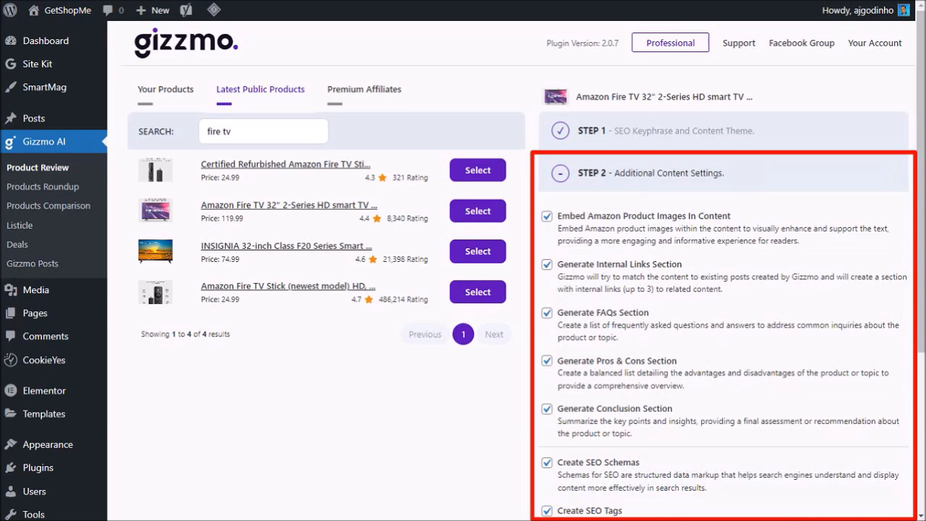
scroll("down", 3)
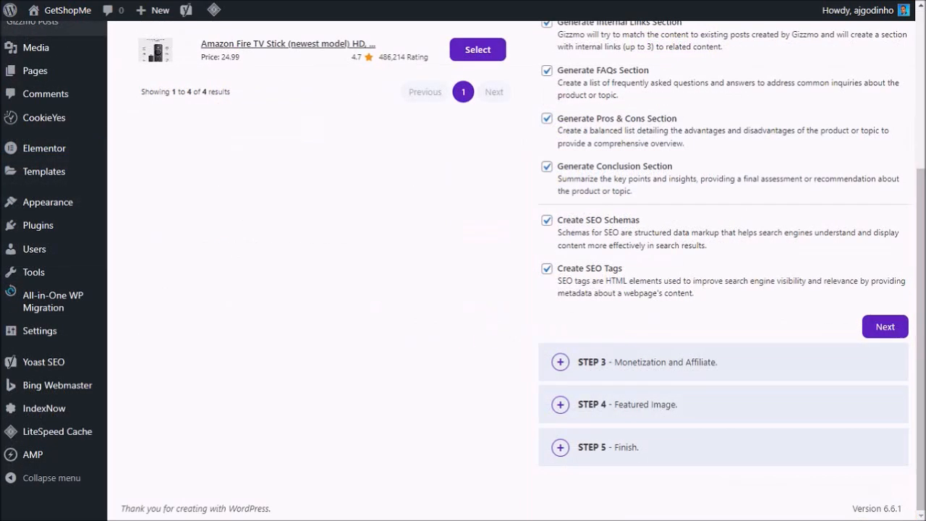
mouse_move(885, 326)
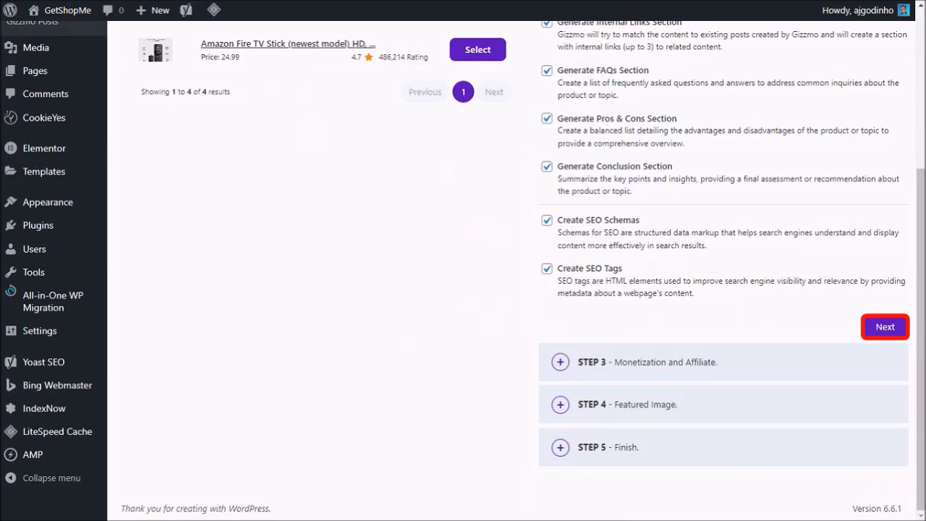
left_click(884, 326)
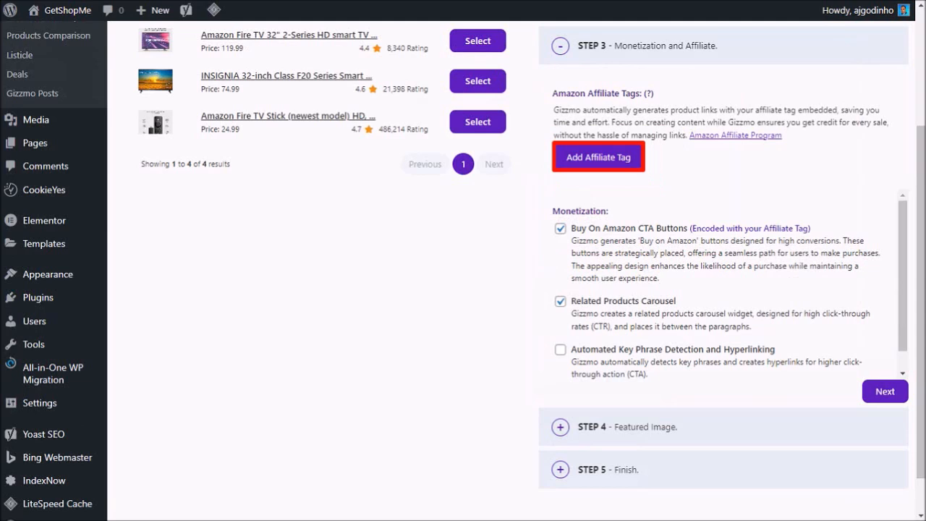
- Add the Amazon affiliate tag 'anthogodin-20' and finish the monetization step
left_click(597, 157)
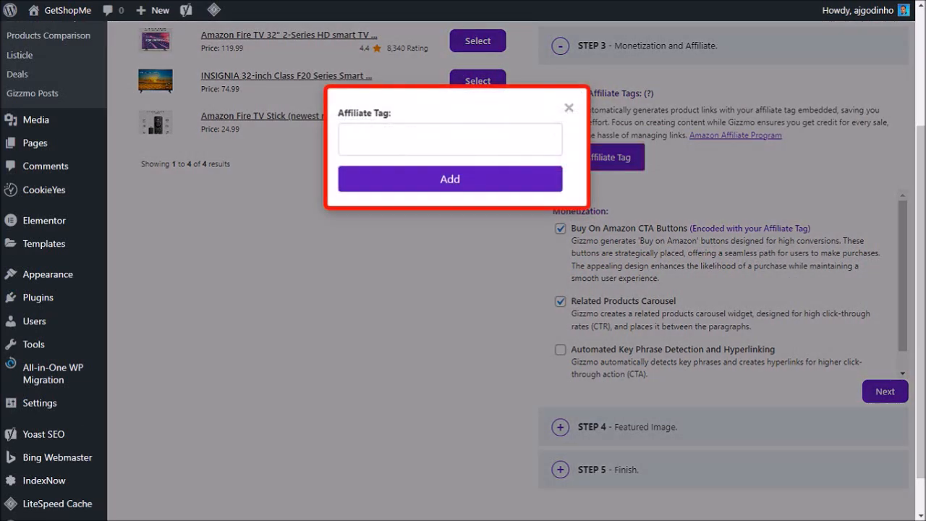
type("anthogodin-20")
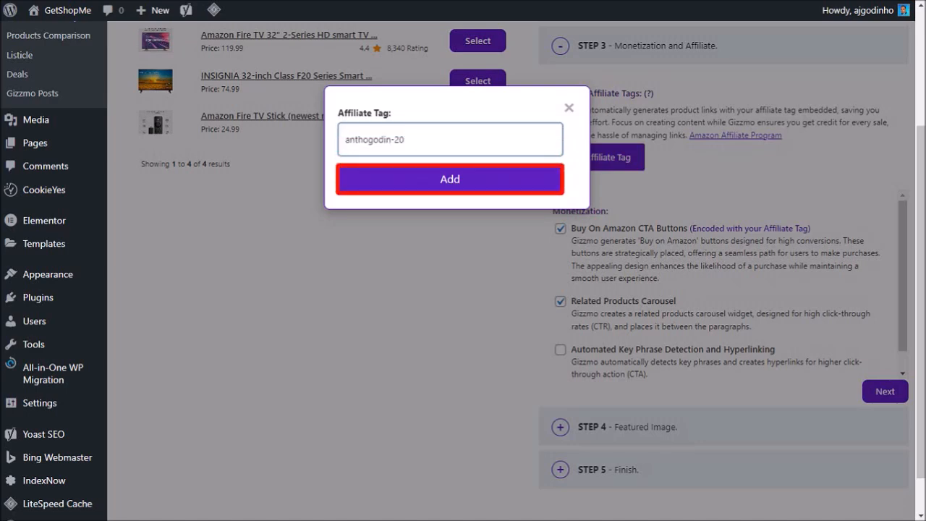
left_click(449, 179)
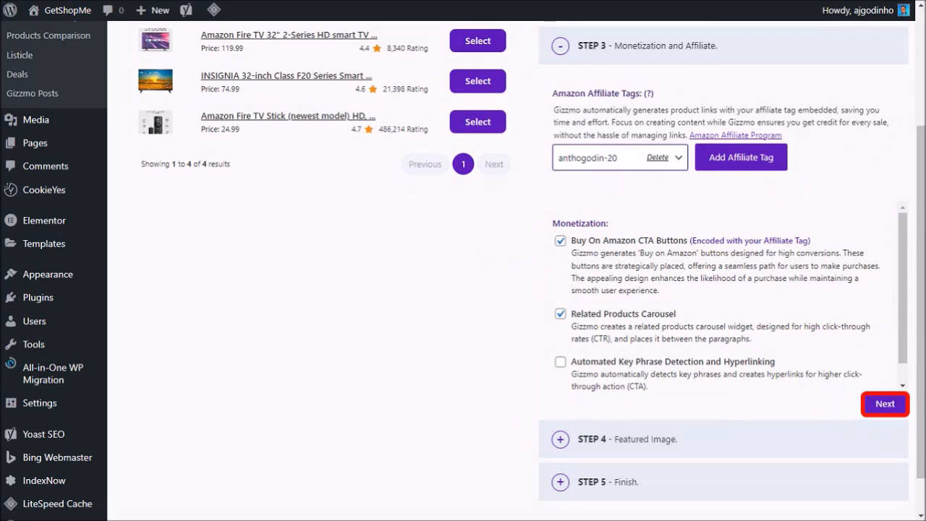
left_click(883, 403)
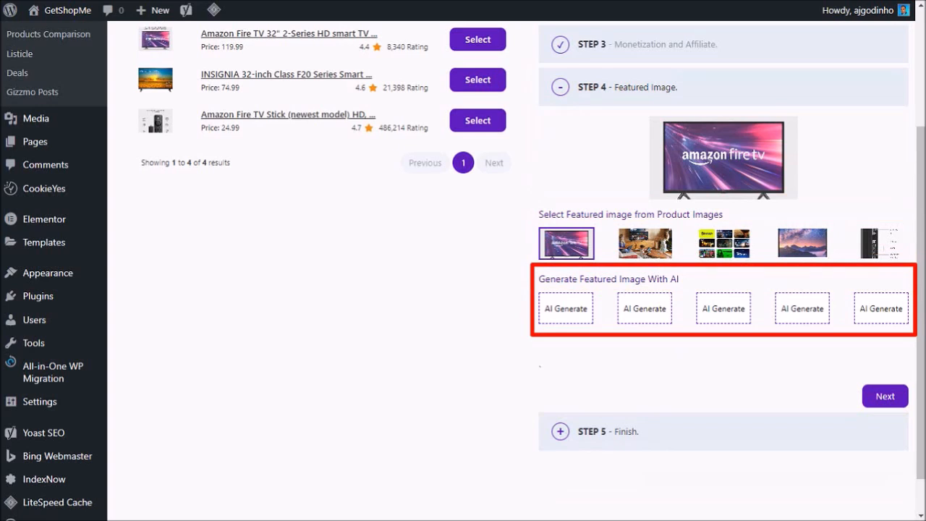
- Keep the first Fire TV product image as the featured image and continue
left_click(565, 243)
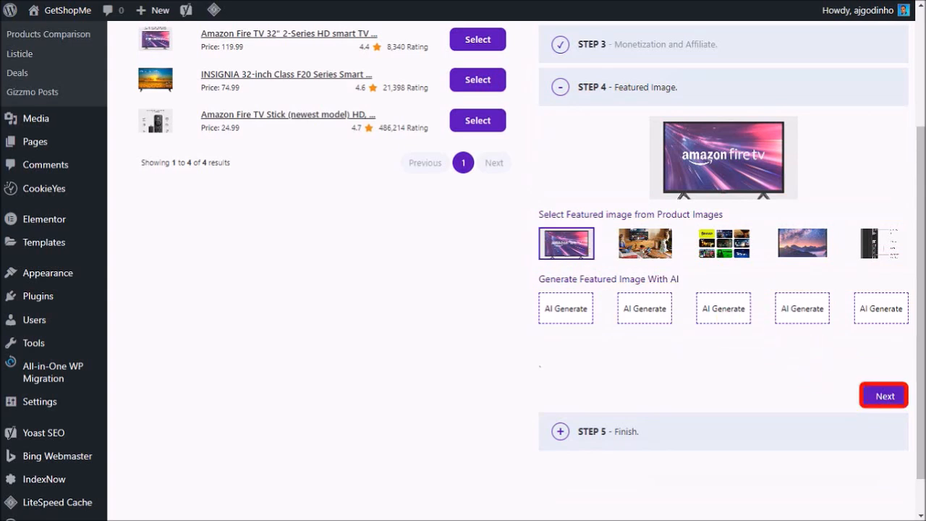
left_click(883, 396)
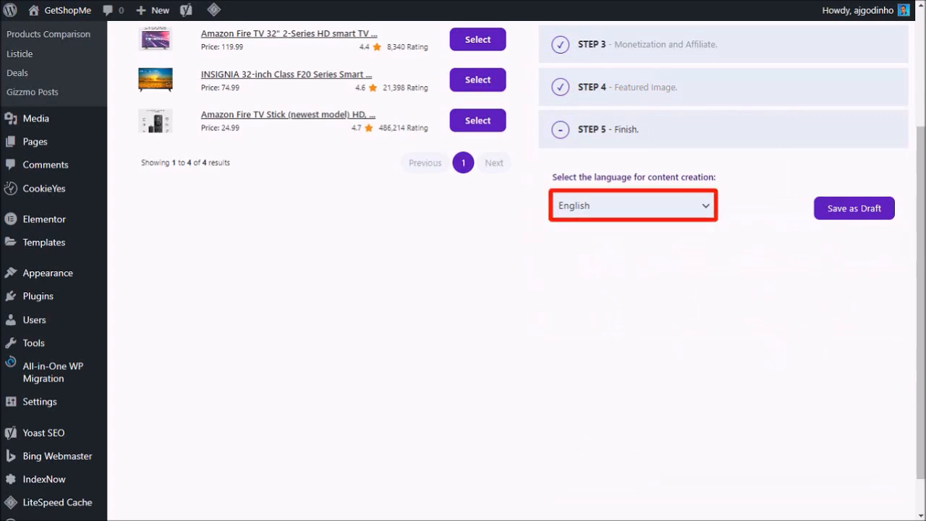
- Keep English as the content language and save the generated review
left_click(631, 205)
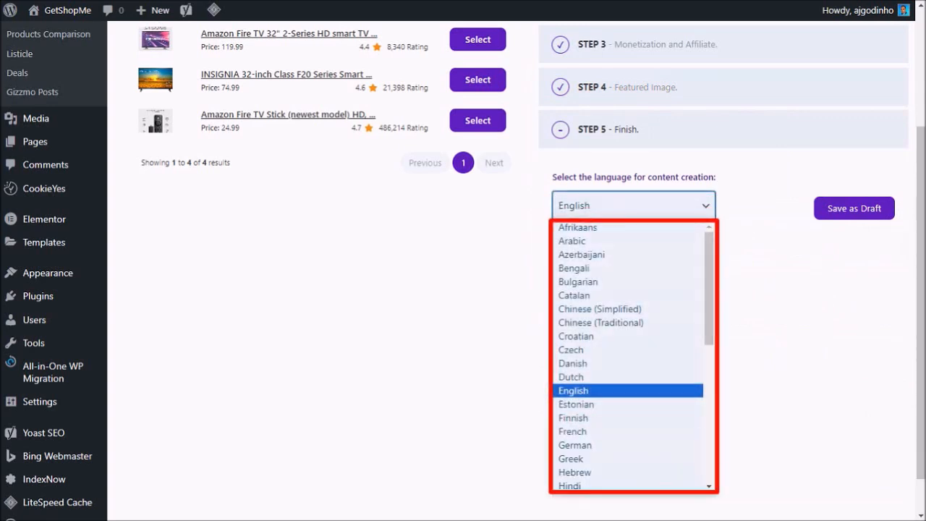
left_click(632, 205)
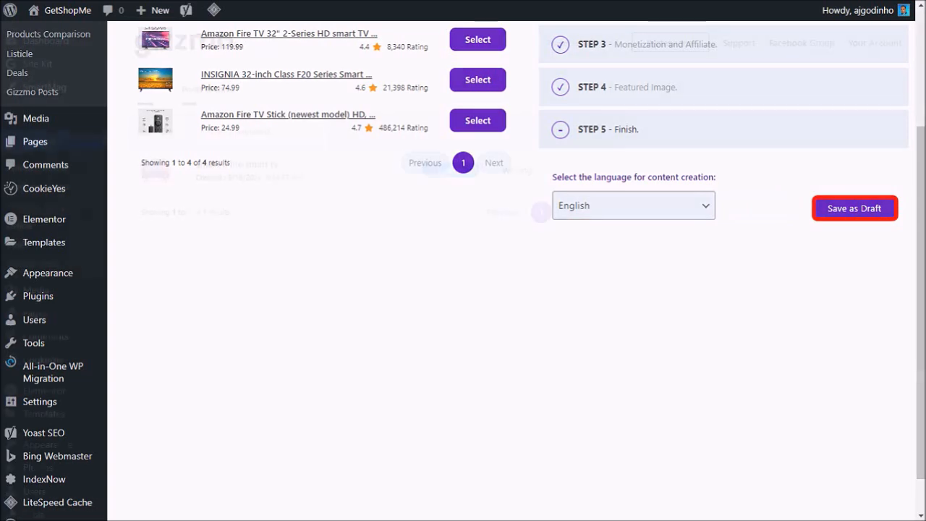
left_click(854, 208)
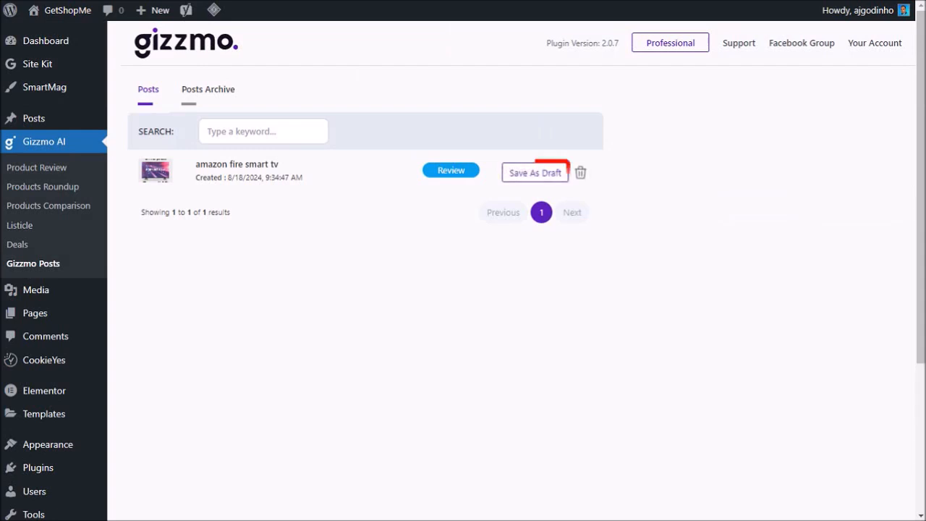
mouse_move(534, 172)
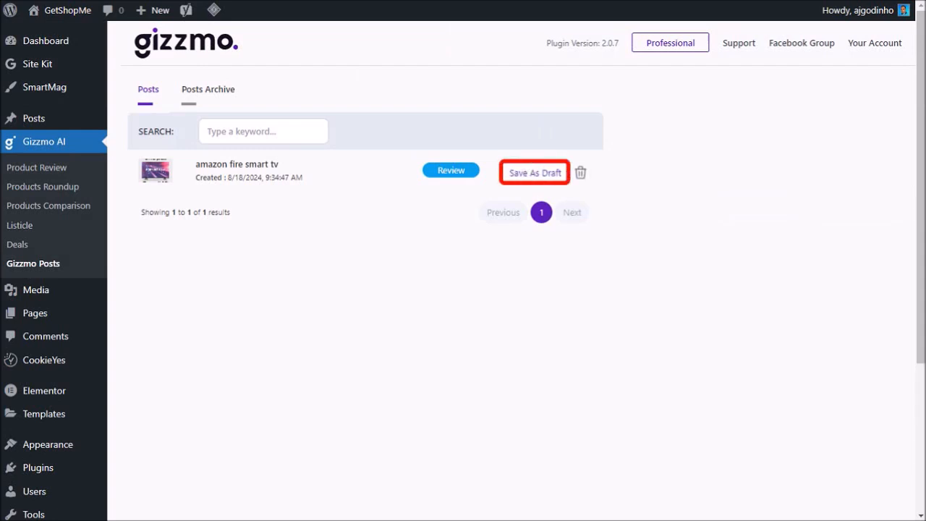
- Save the review as a WordPress draft and open it in the editor
left_click(533, 172)
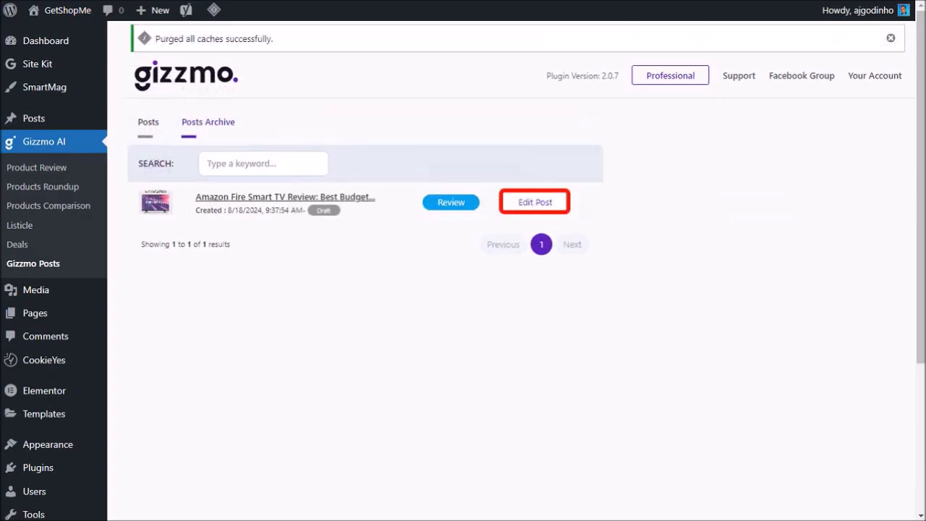
left_click(534, 201)
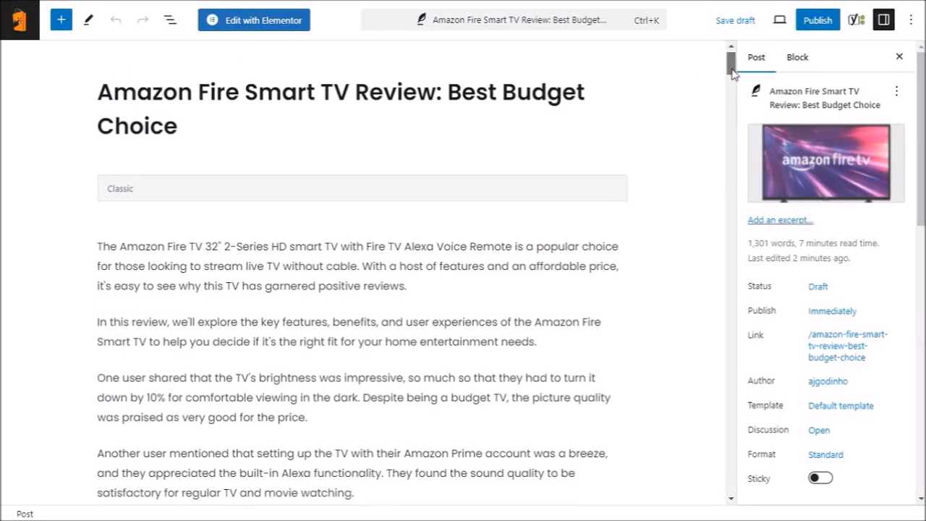
scroll("down", 3)
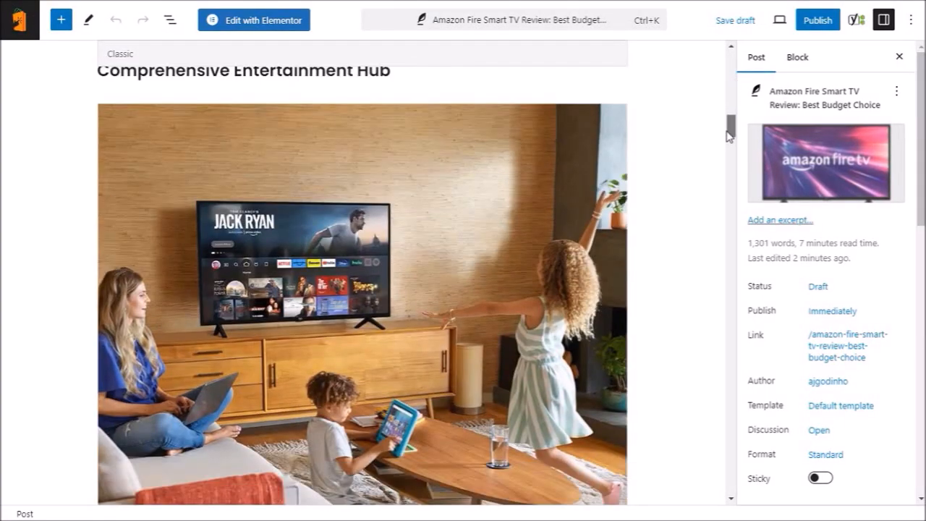
scroll("down", 3)
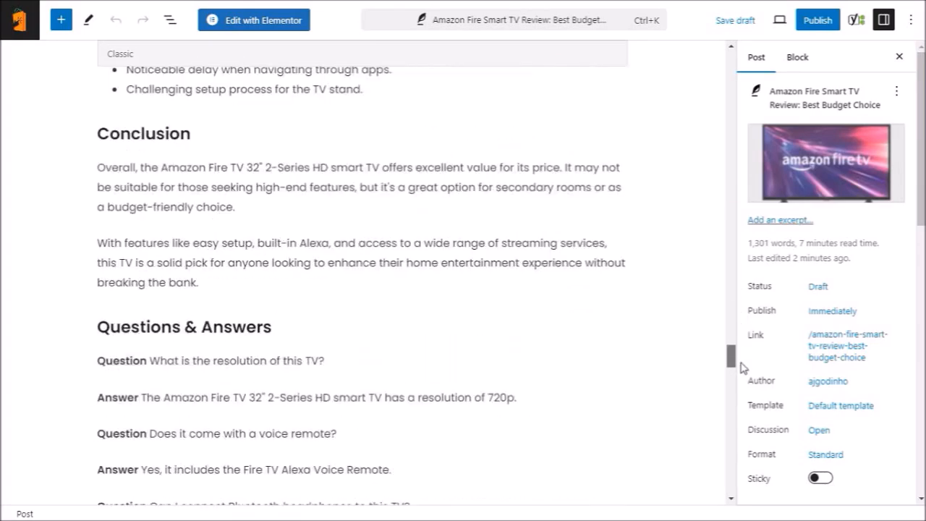
scroll("up", 3)
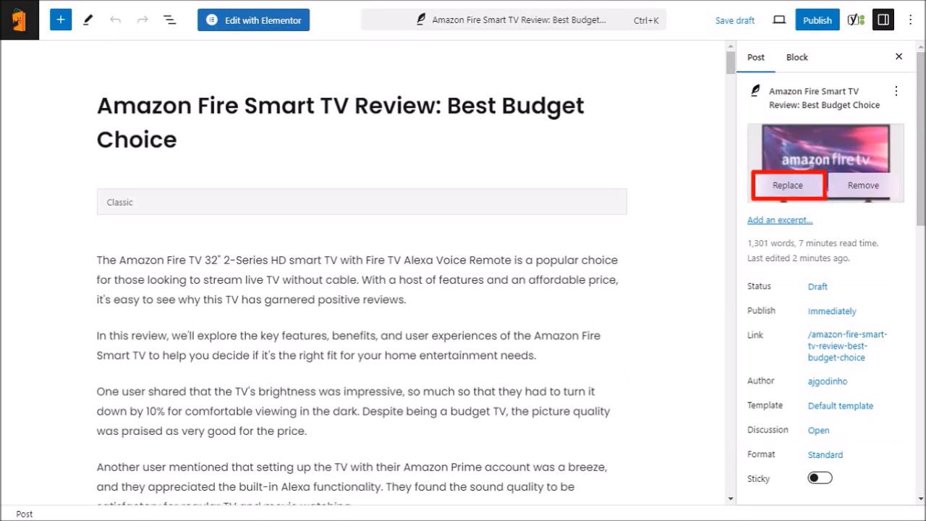
left_click(787, 184)
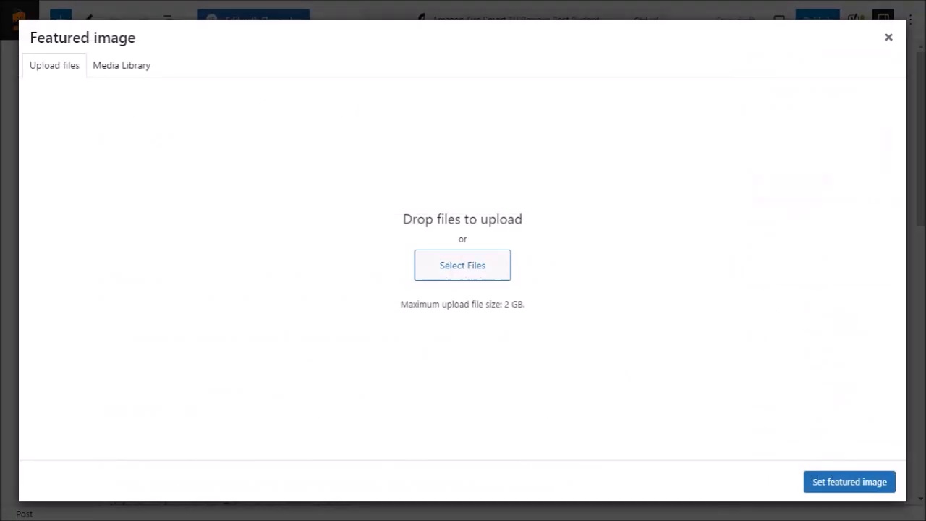
left_click(888, 36)
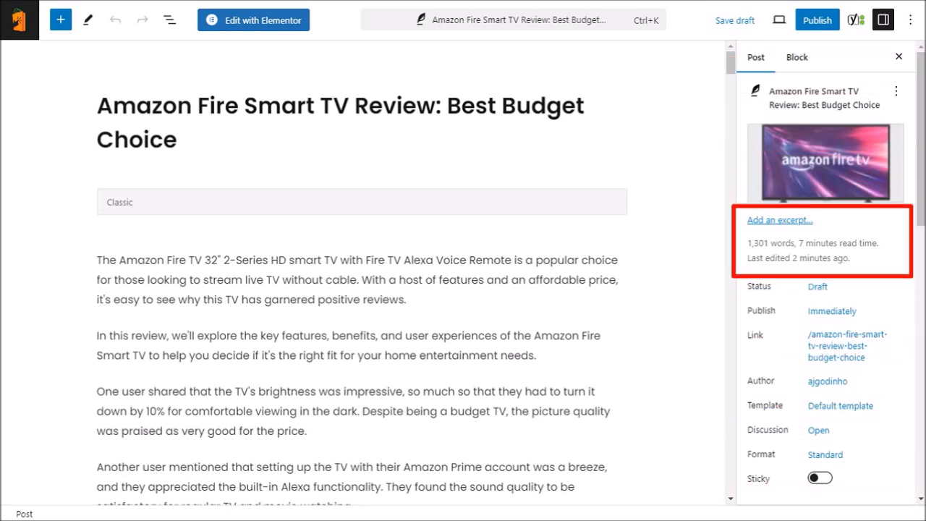
- Assign the Tech category and check the four Fire TV tags
left_click(779, 220)
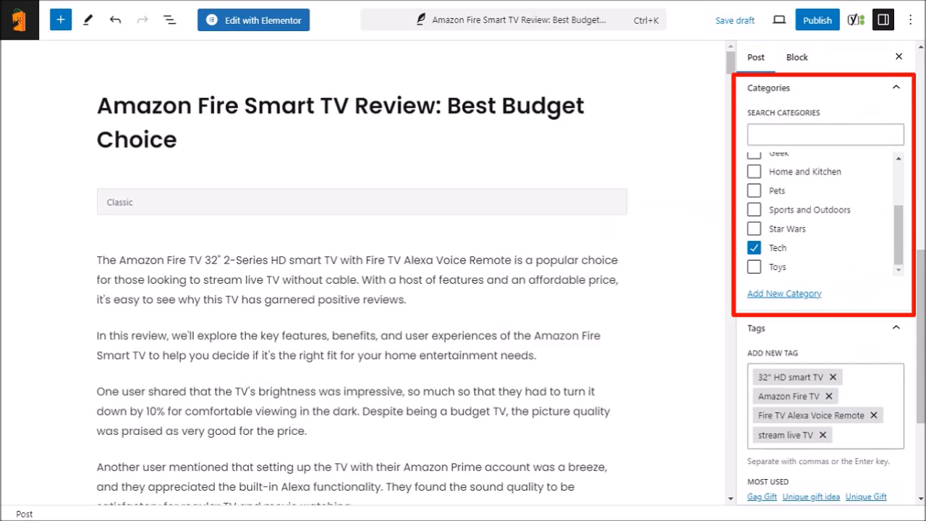
scroll("down", 3)
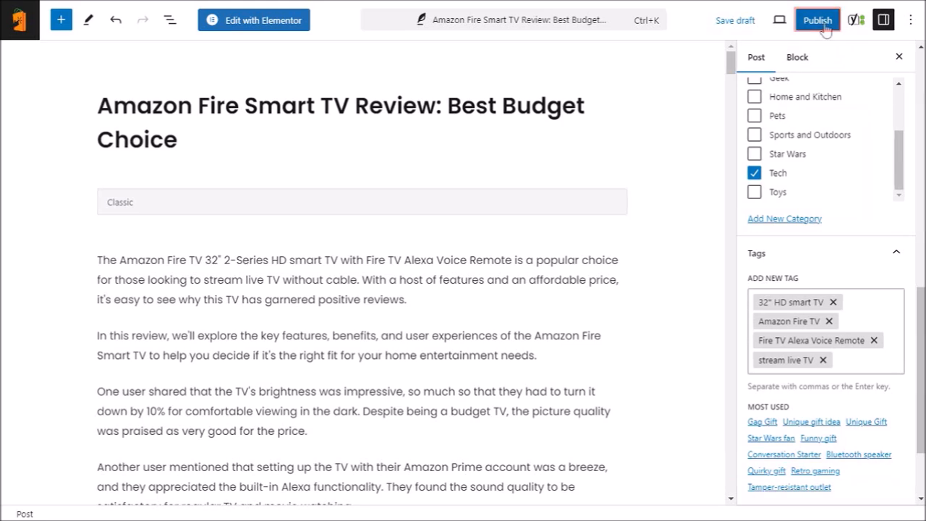
- Publish the Amazon Fire Smart TV review and view it live on GetShopMe
left_click(817, 20)
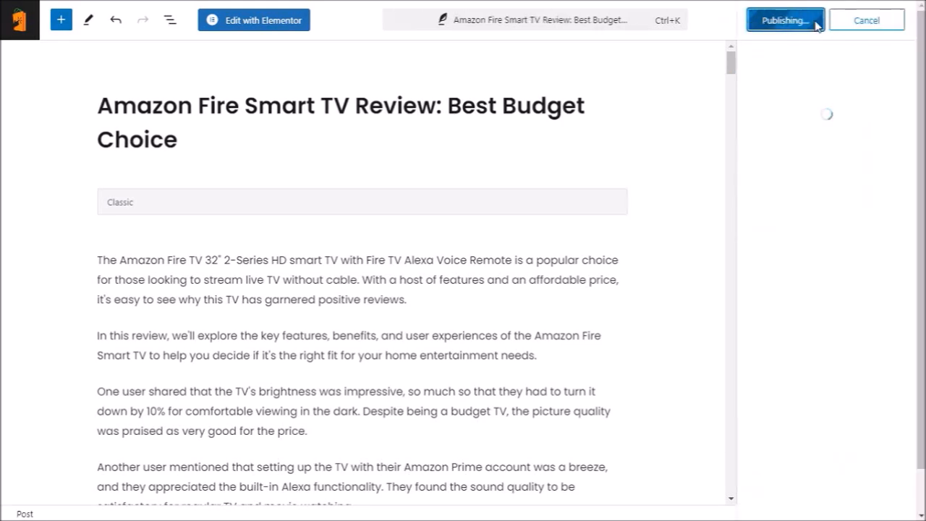
left_click(784, 19)
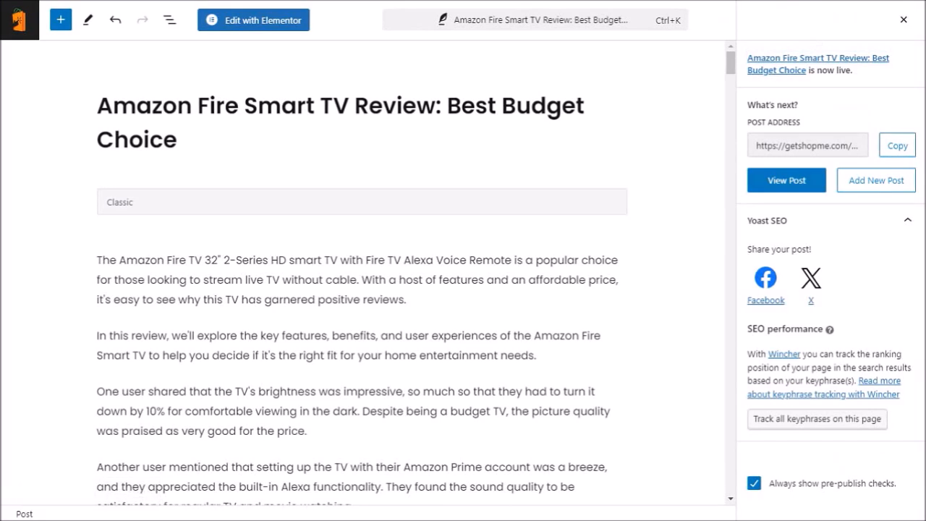
left_click(786, 179)
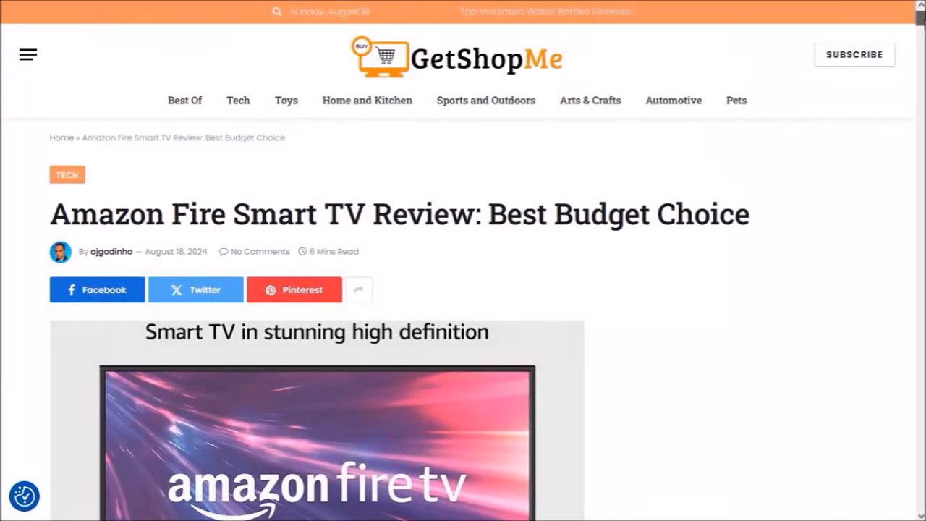
scroll("down", 3)
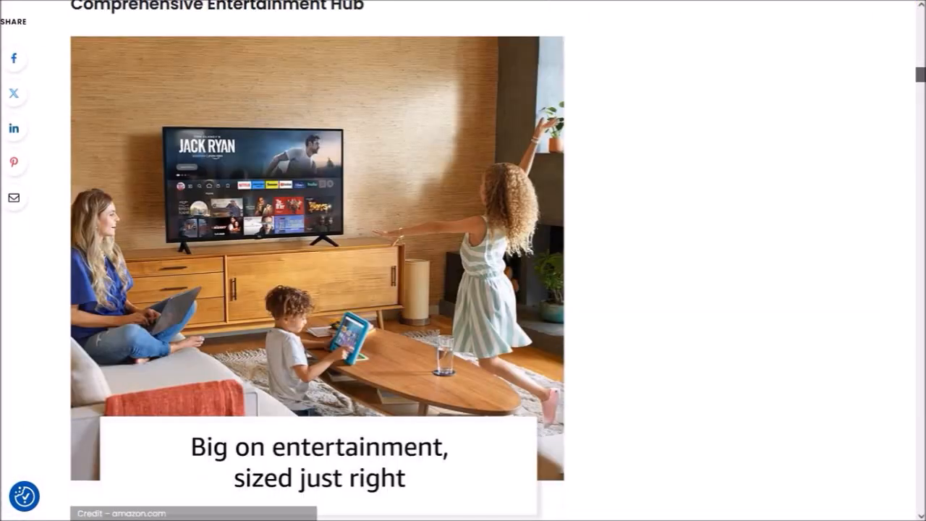
scroll("down", 3)
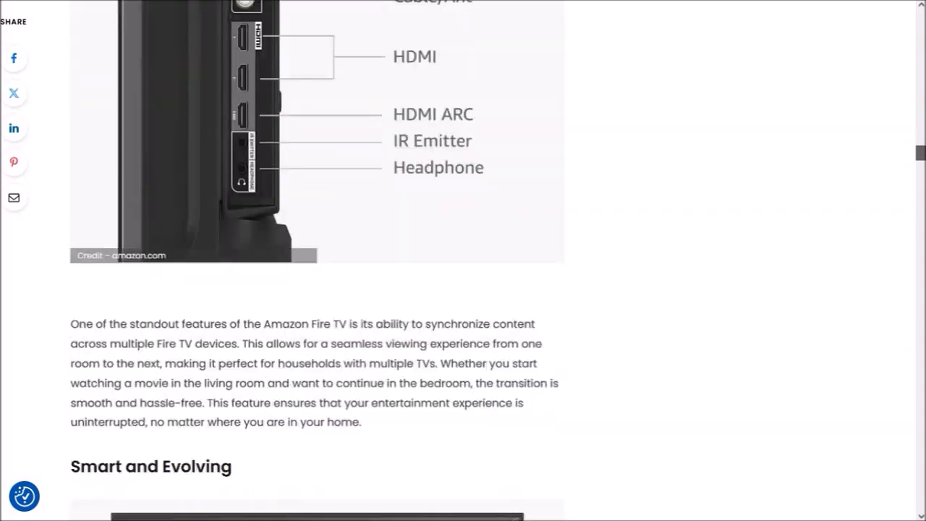
scroll("down", 3)
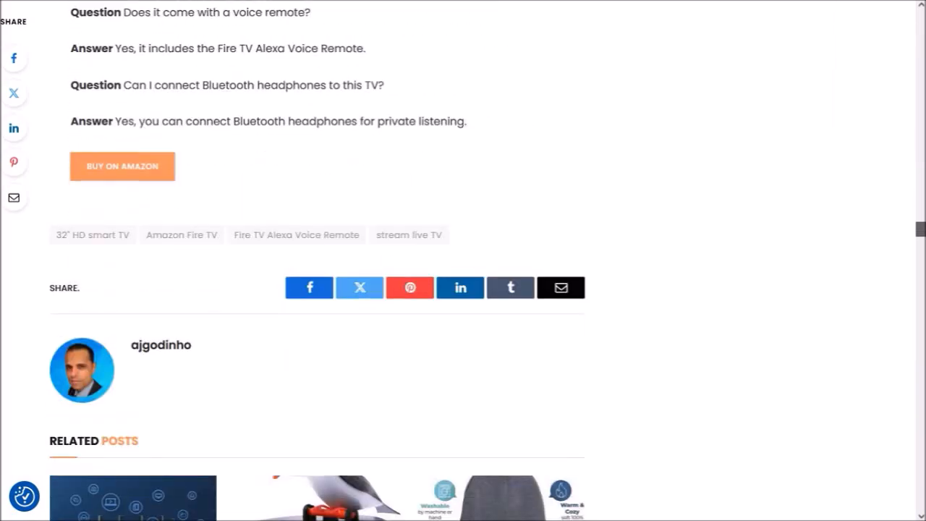
scroll("up", 3)
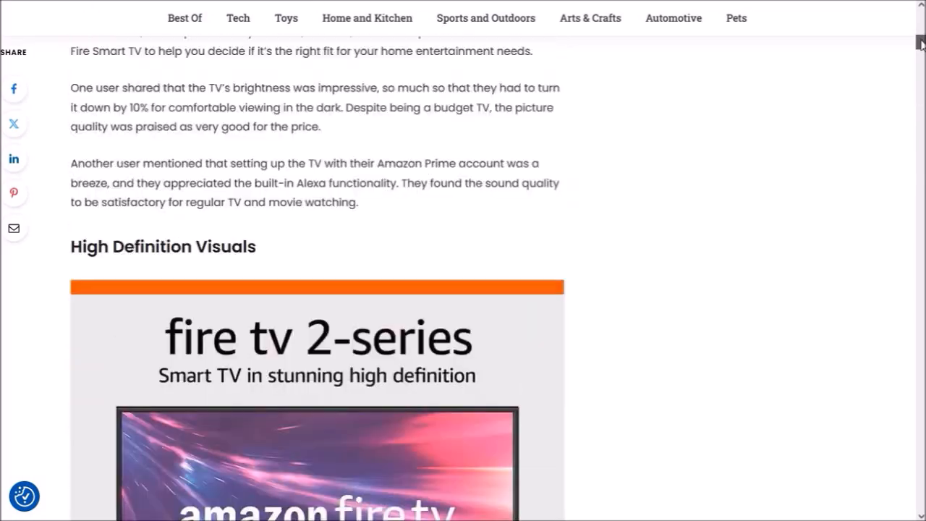
scroll("up", 3)
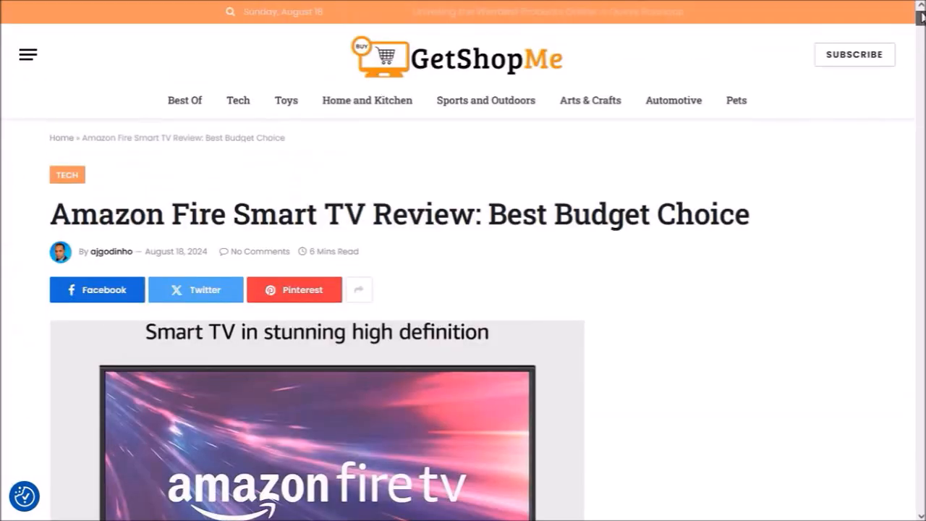